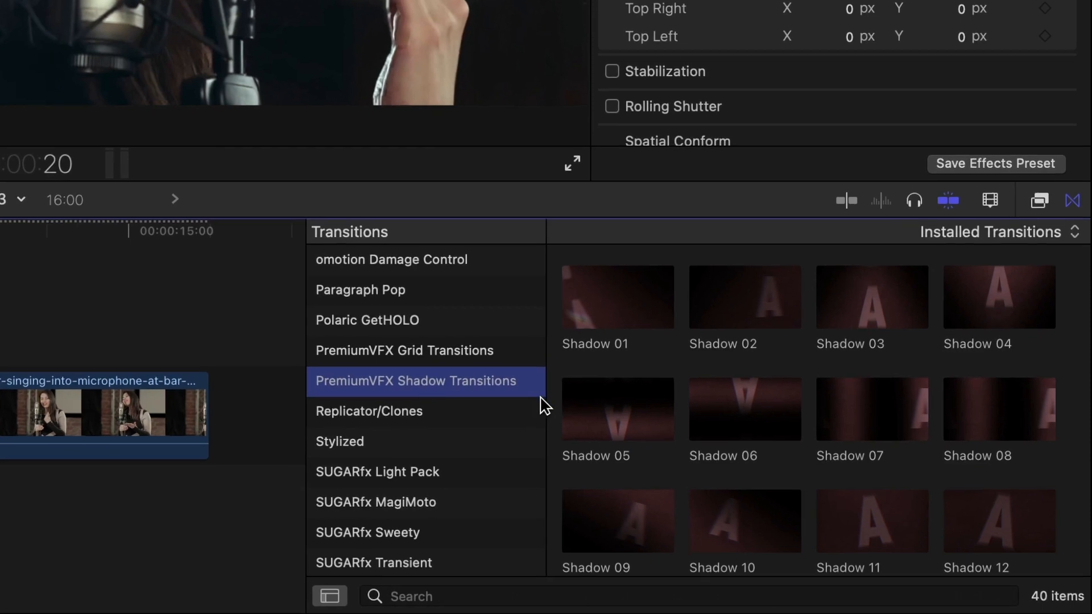
- Scroll through the PremiumVFX Shadow Transitions thumbnails to browse the Shadow presets
scroll(down, 3)
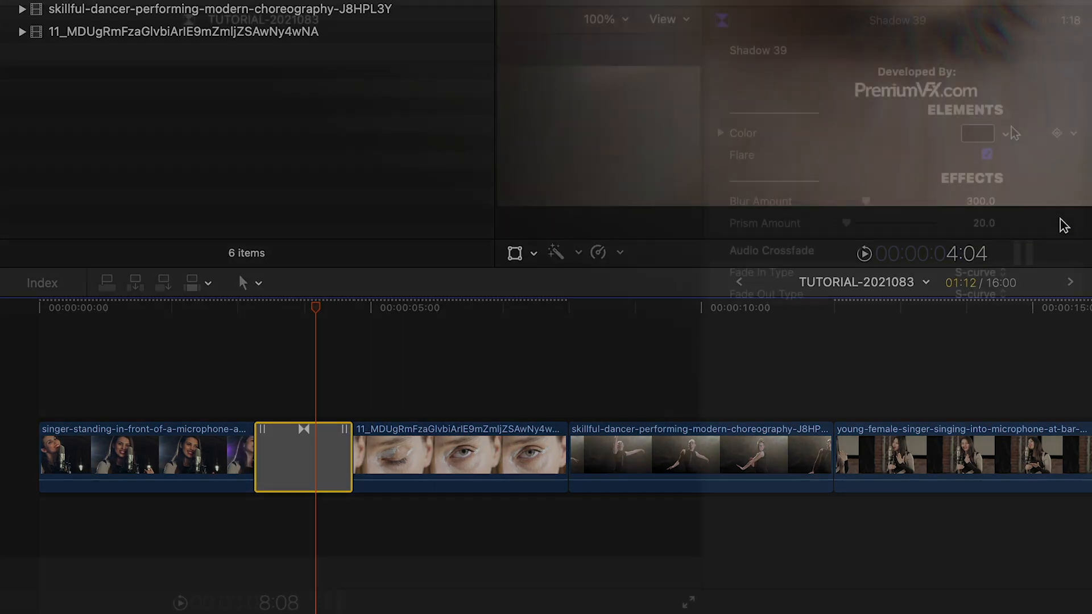
- Set the Shadow 39 transition's blur amount to about 241 and prism amount to about 195
click(978, 133)
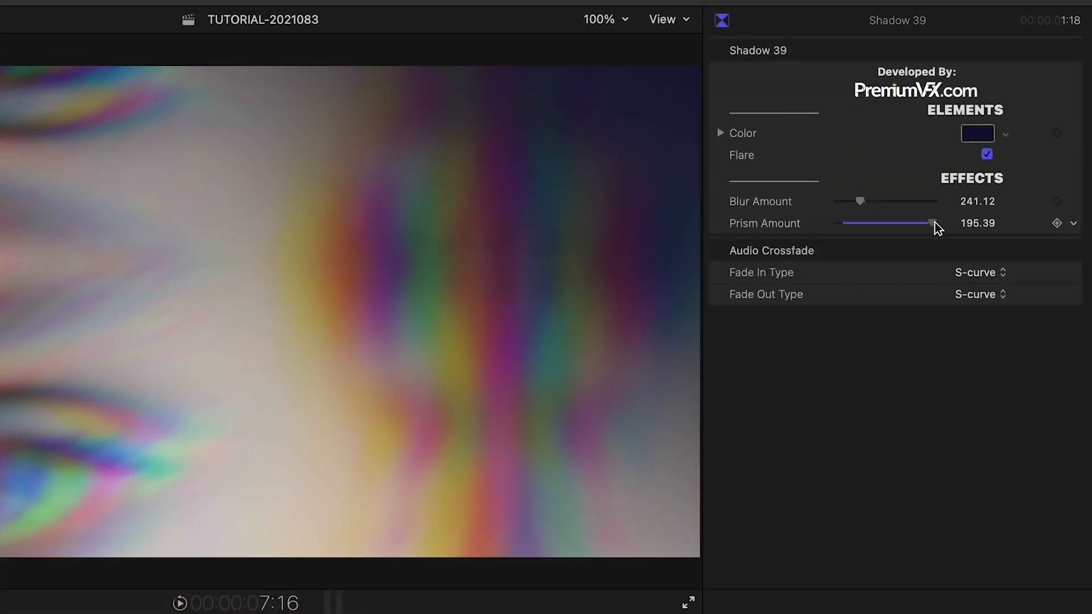
drag(931, 223, 899, 223)
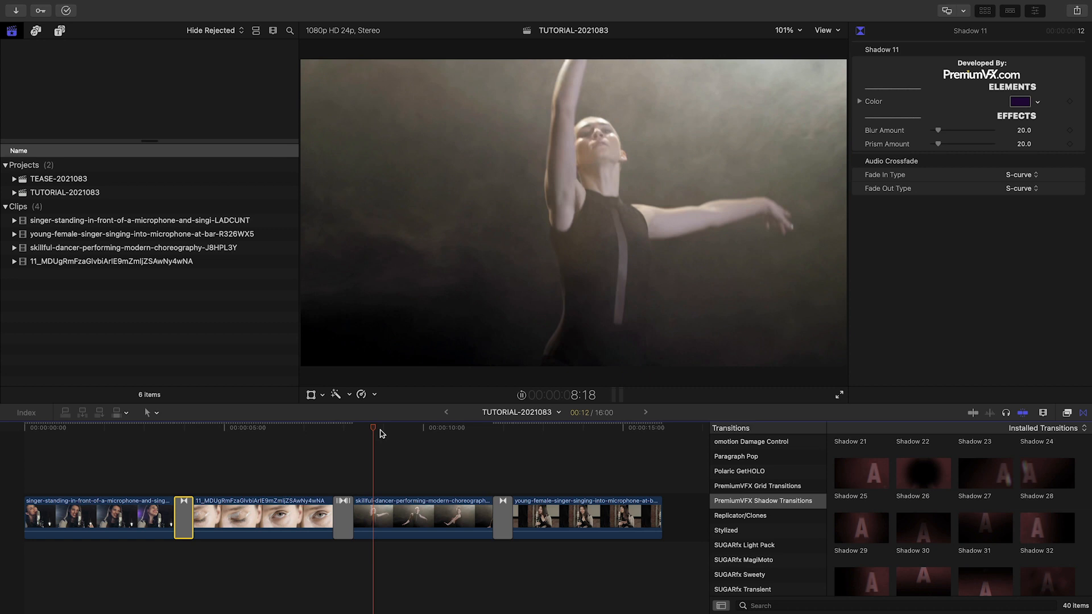
- Preview the Shadow transition into the final singer clip from the timeline
click(480, 428)
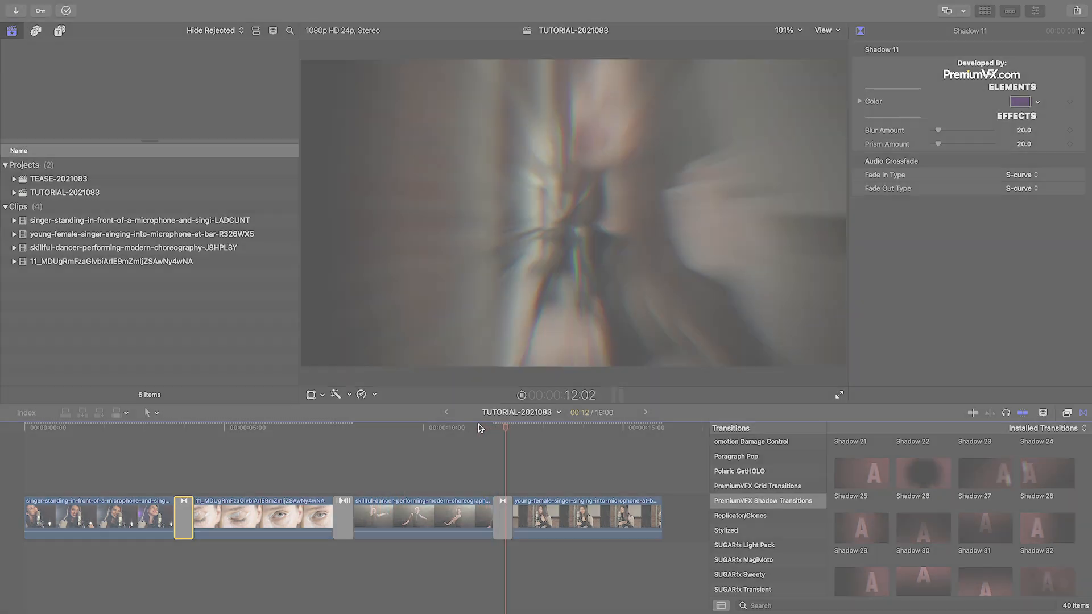